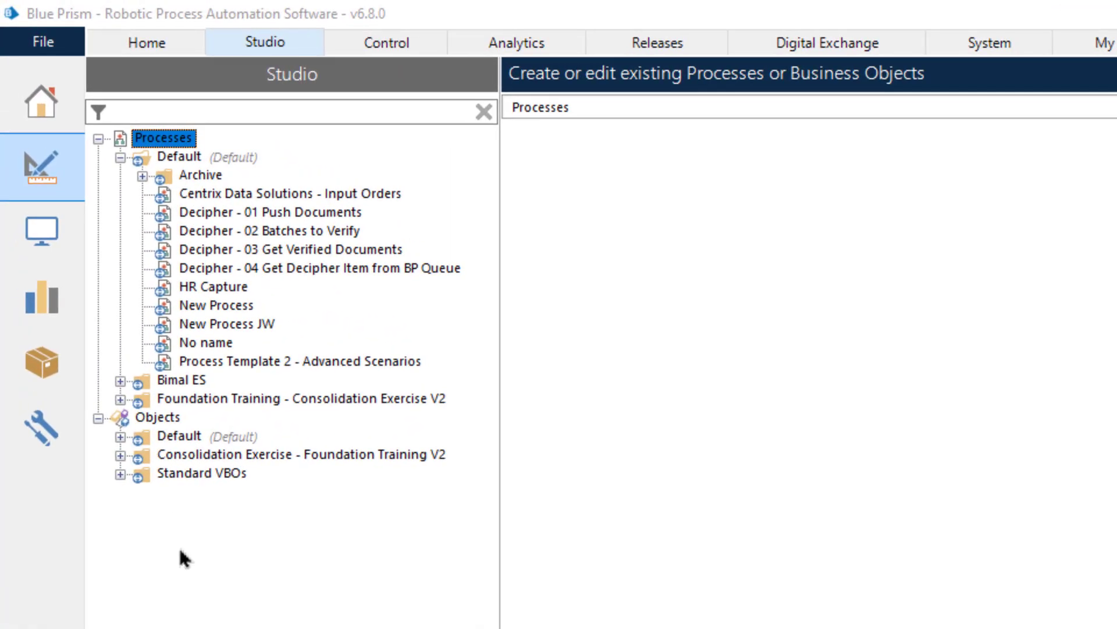
Step: Open Centrix Data Solutions - Input Orders from Processes > Default in Process Studio
click(289, 193)
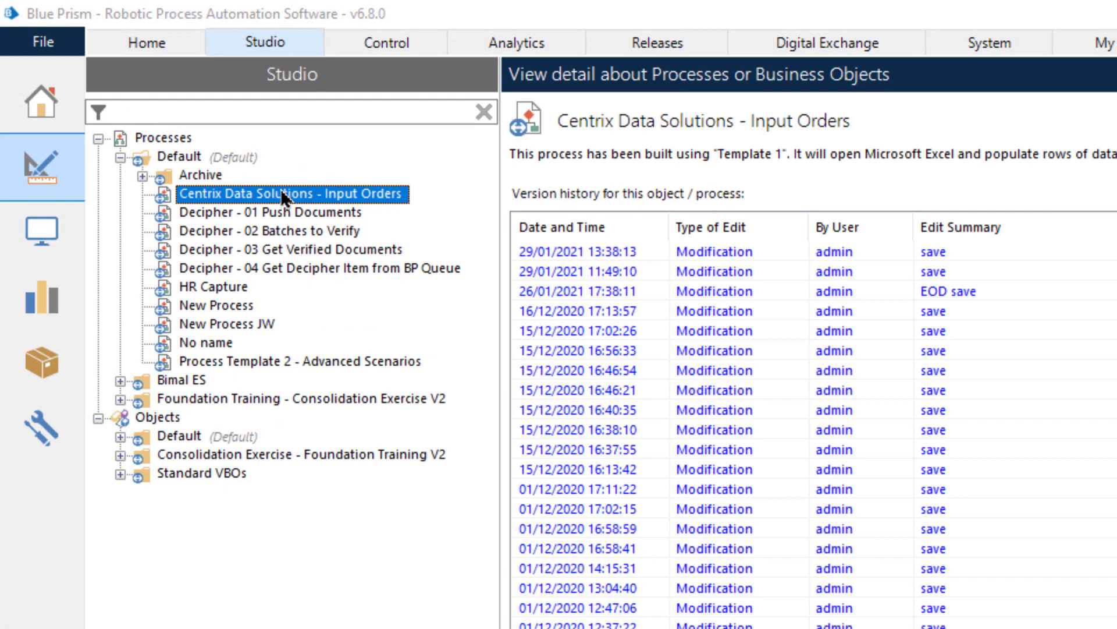
double_click(291, 194)
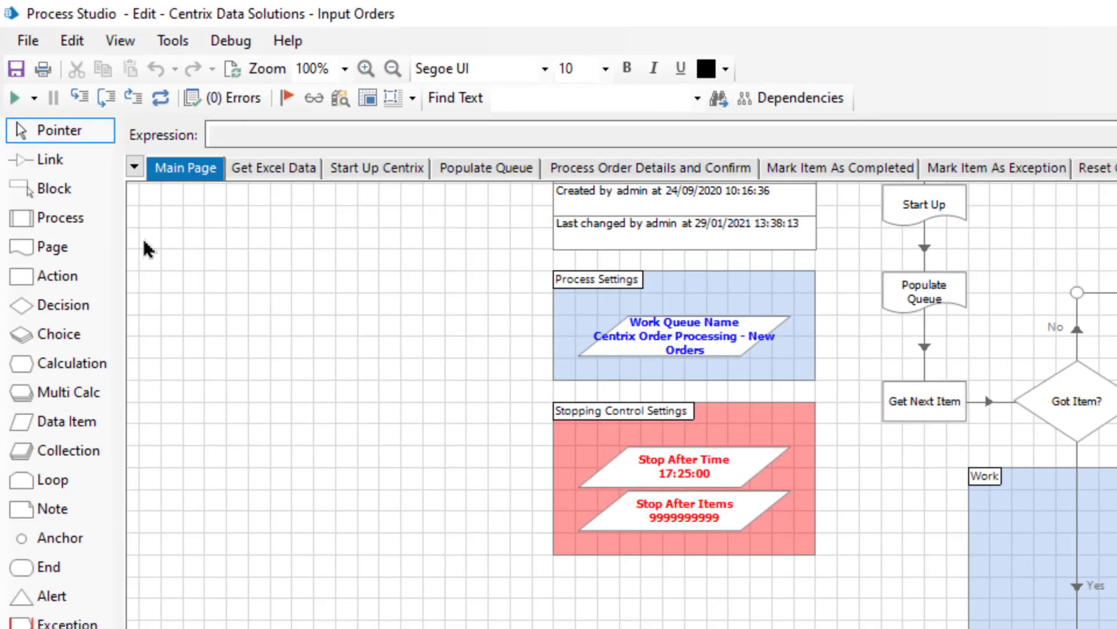
Step: Save As a clone named 'Cloned Input Orders Process' with the same text as description
click(27, 40)
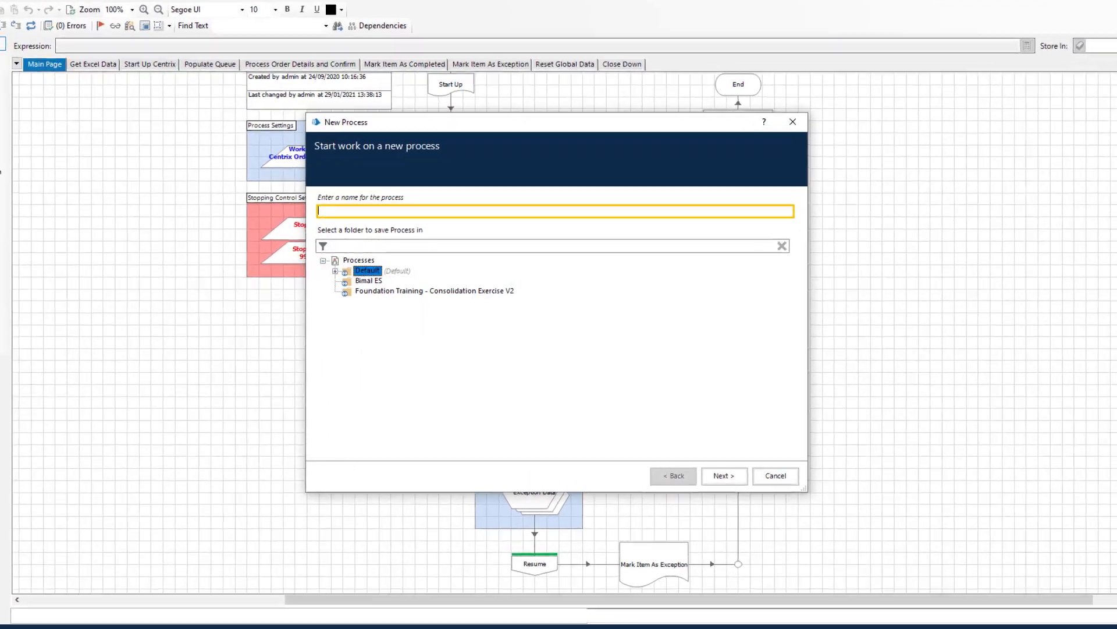
text(Cloned Input Orders Process)
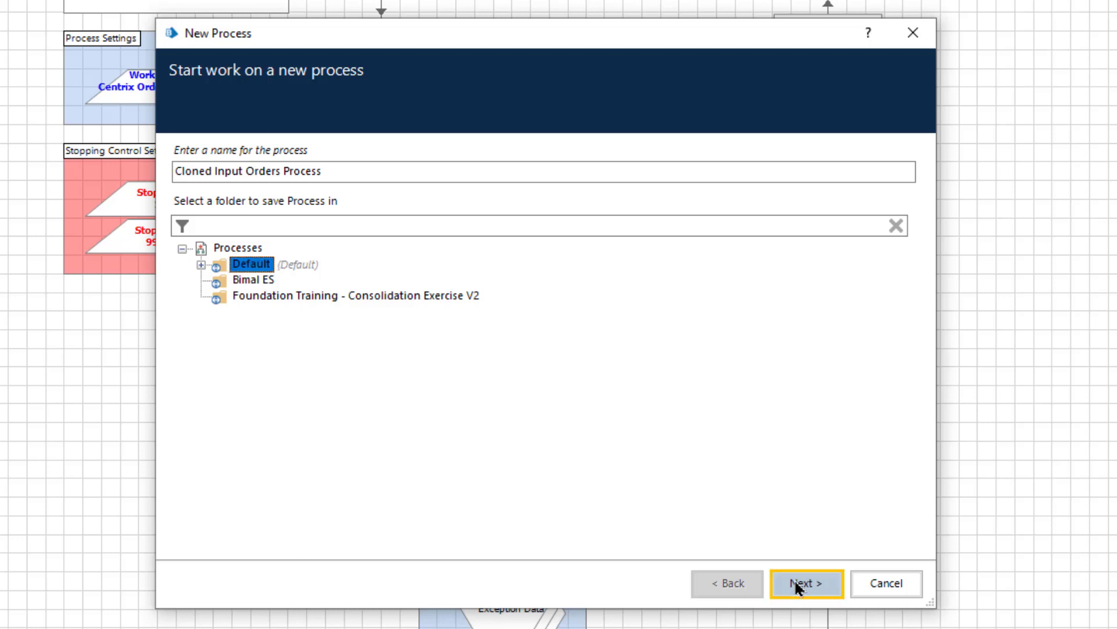
click(805, 583)
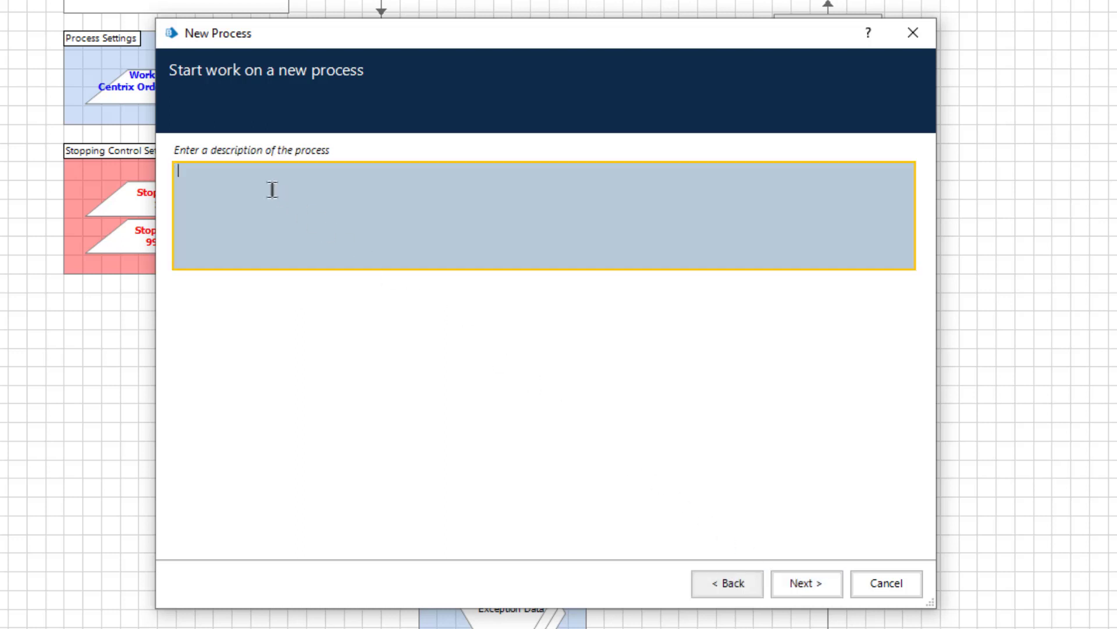
text(Cloned Input Orders Process)
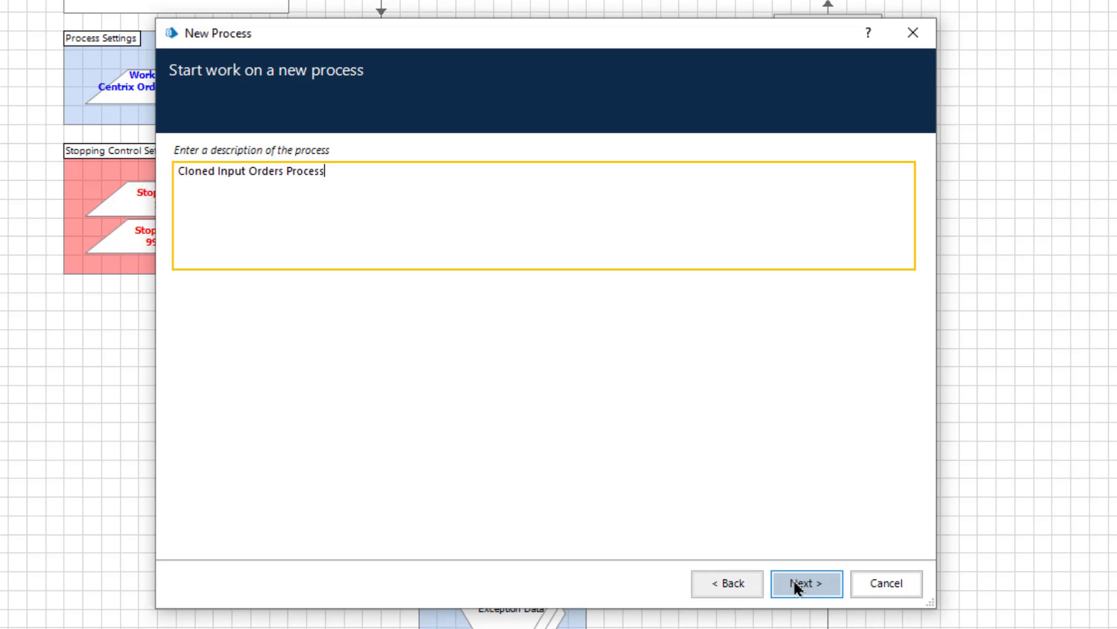
click(806, 583)
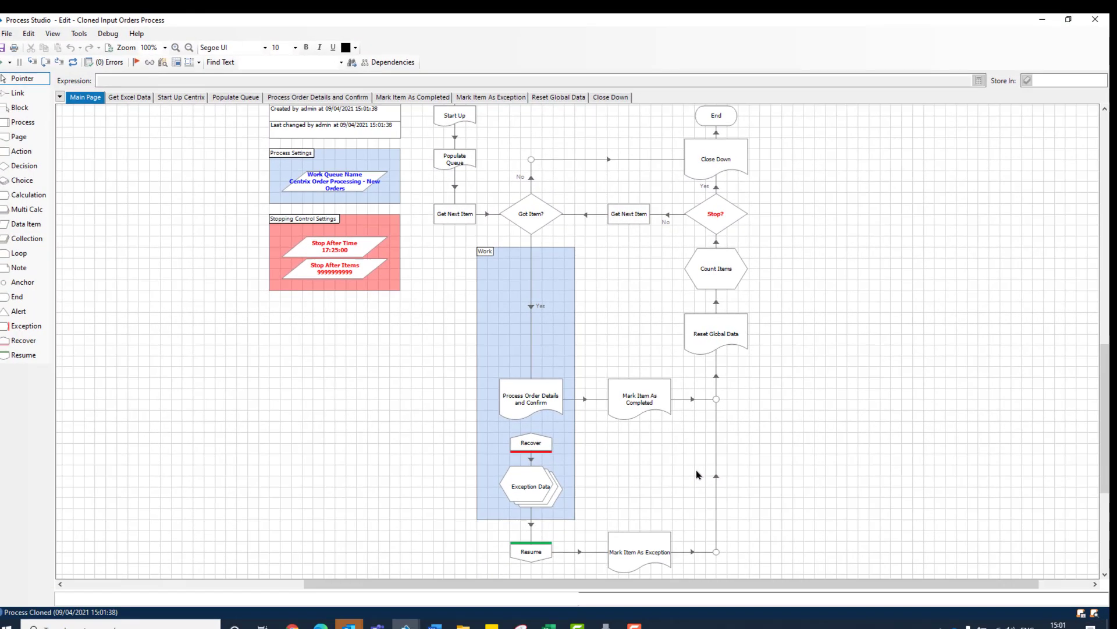
mouse_move(1021, 49)
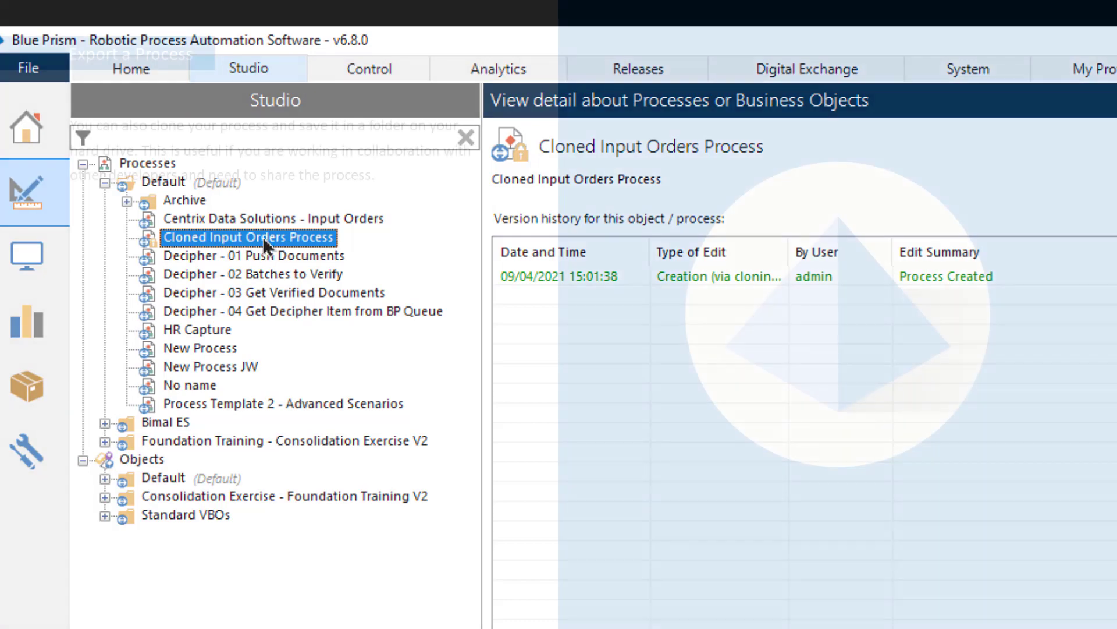
Step: Open Cloned Input Orders Process from the Default folder in Process Studio
double_click(248, 237)
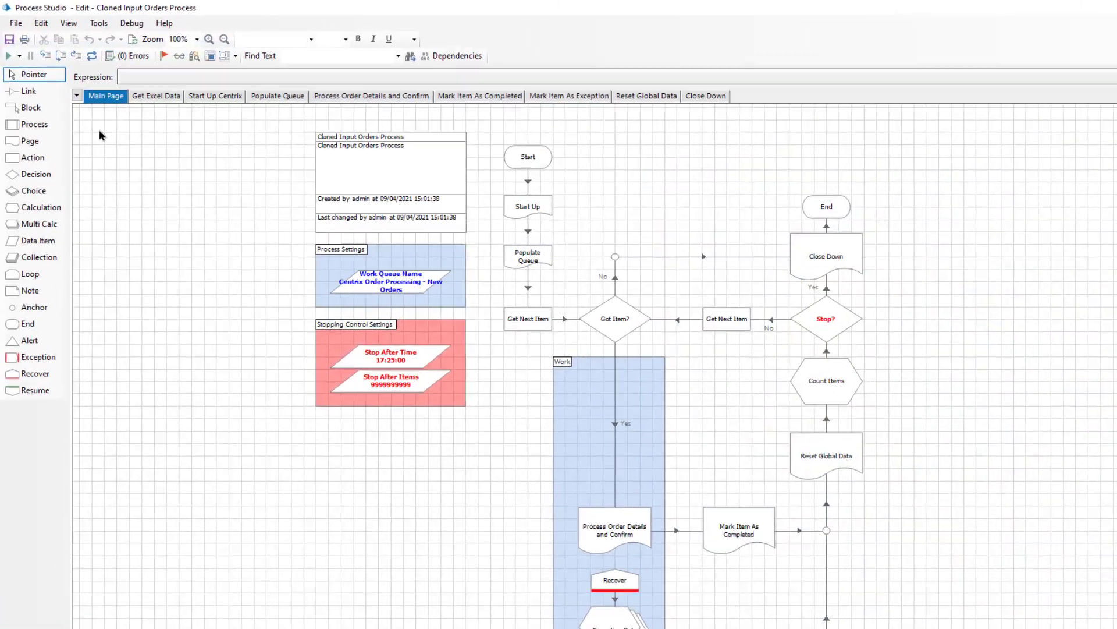
Step: Start exporting the whole process and browse for a save location
click(15, 23)
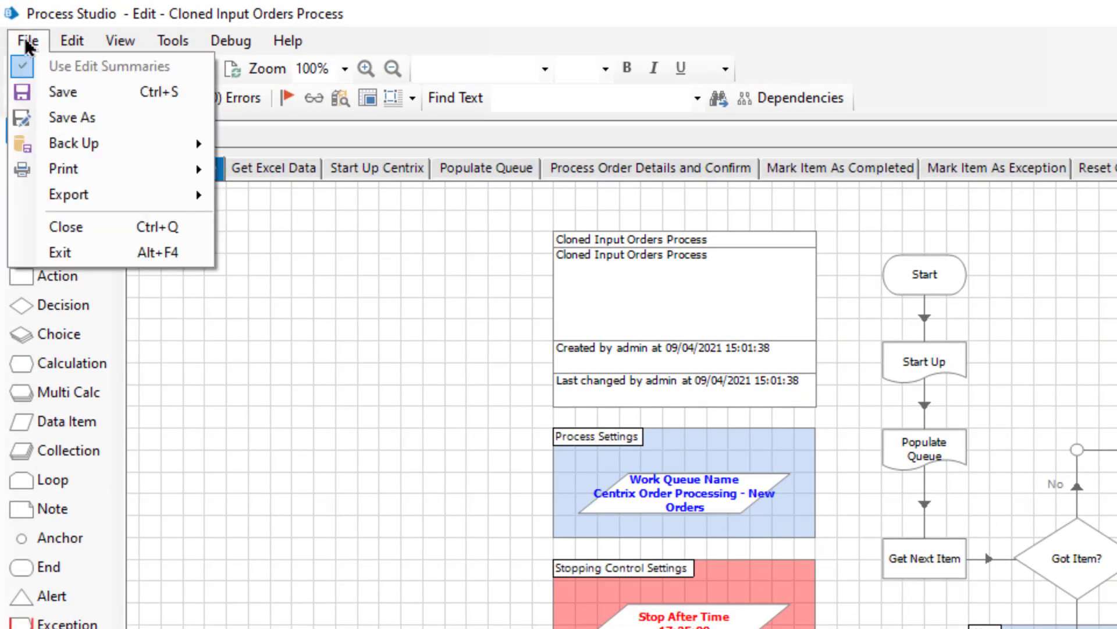
mouse_move(69, 194)
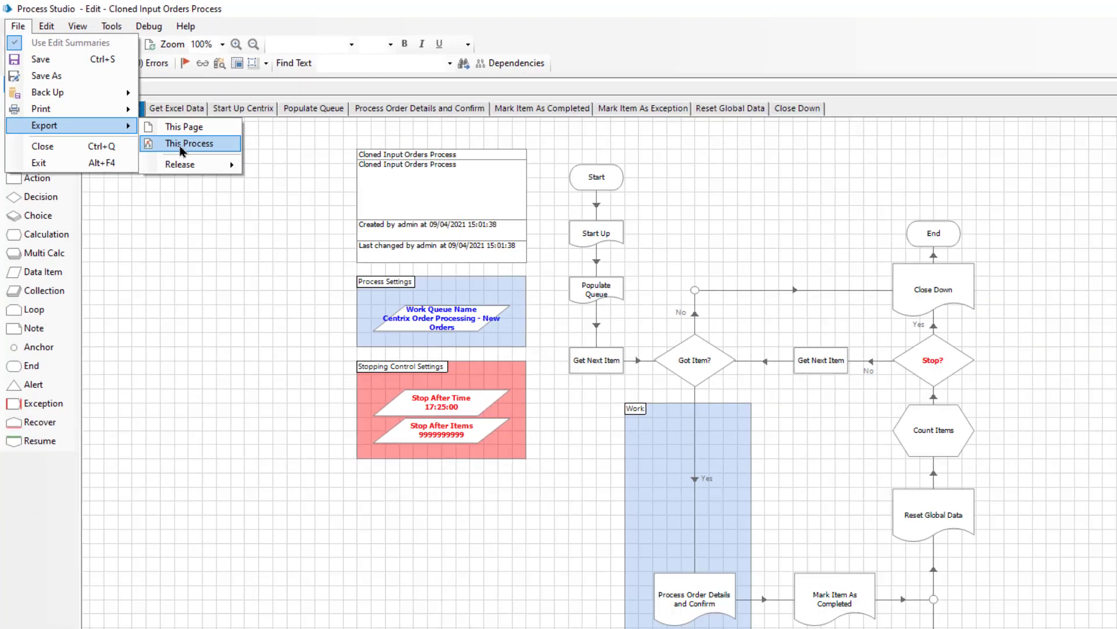
click(188, 143)
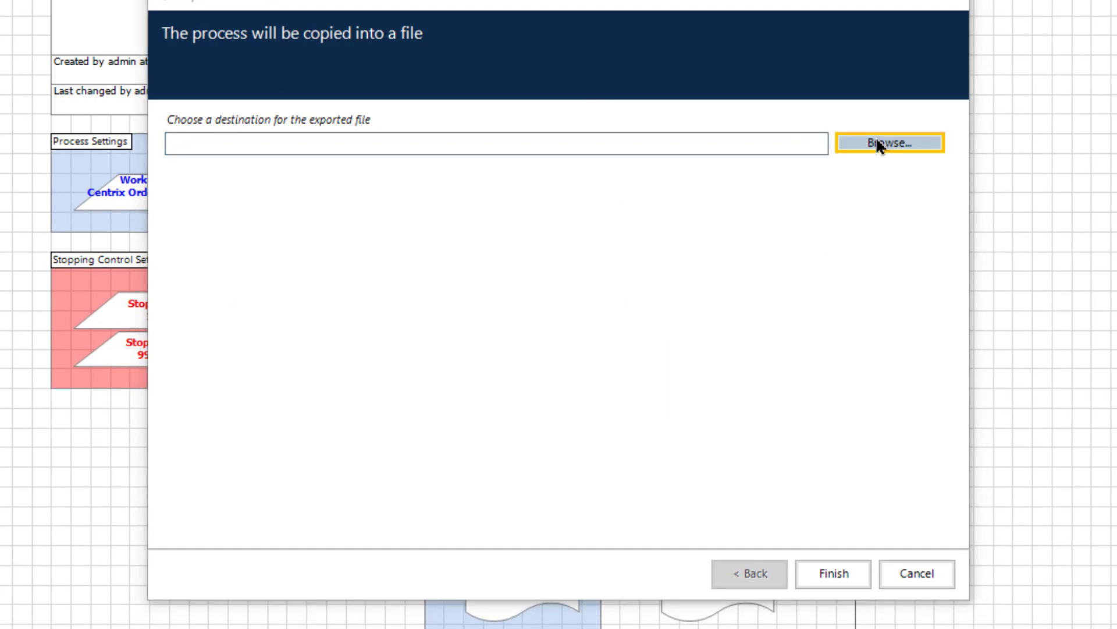
click(889, 142)
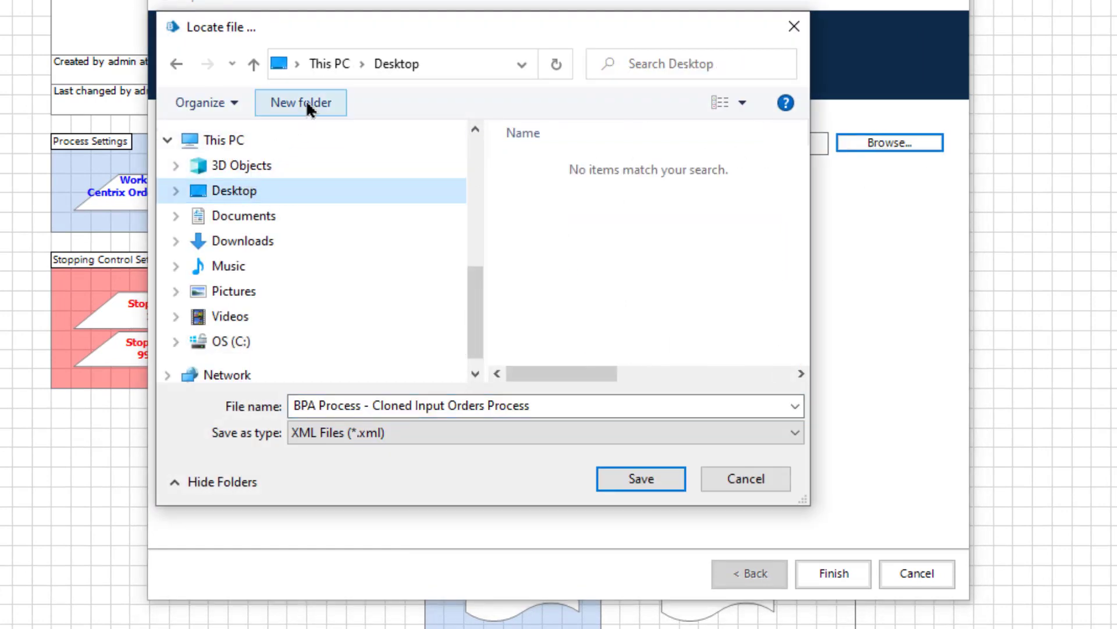
Step: Create a Desktop folder 'Cloned Input Orders Process' and export the XML into it
click(300, 102)
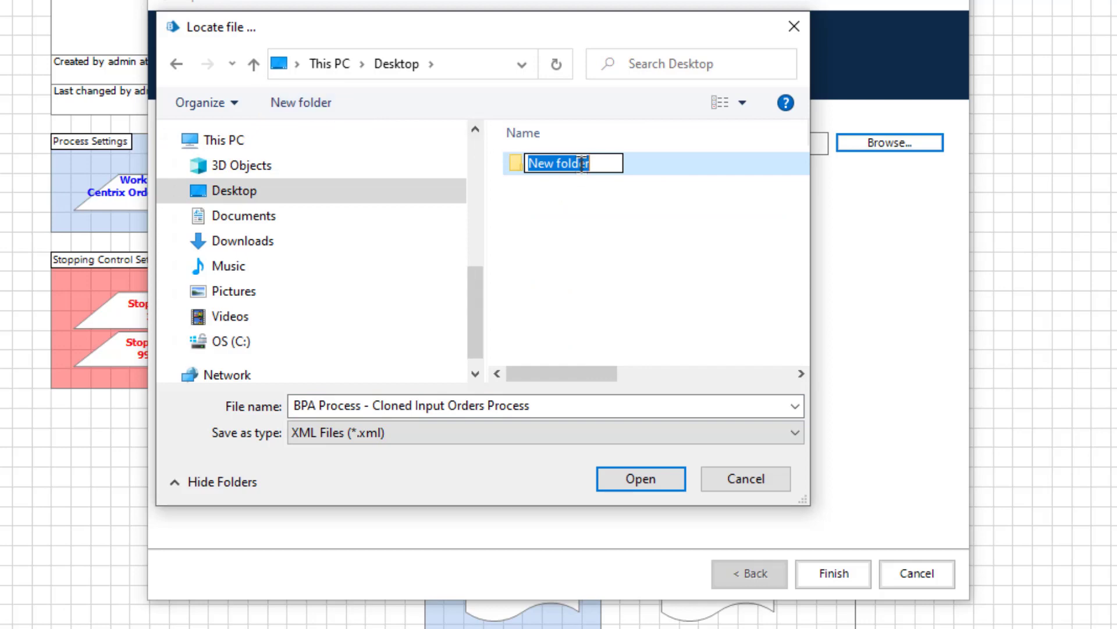
text(Cloned Input Orders Process)
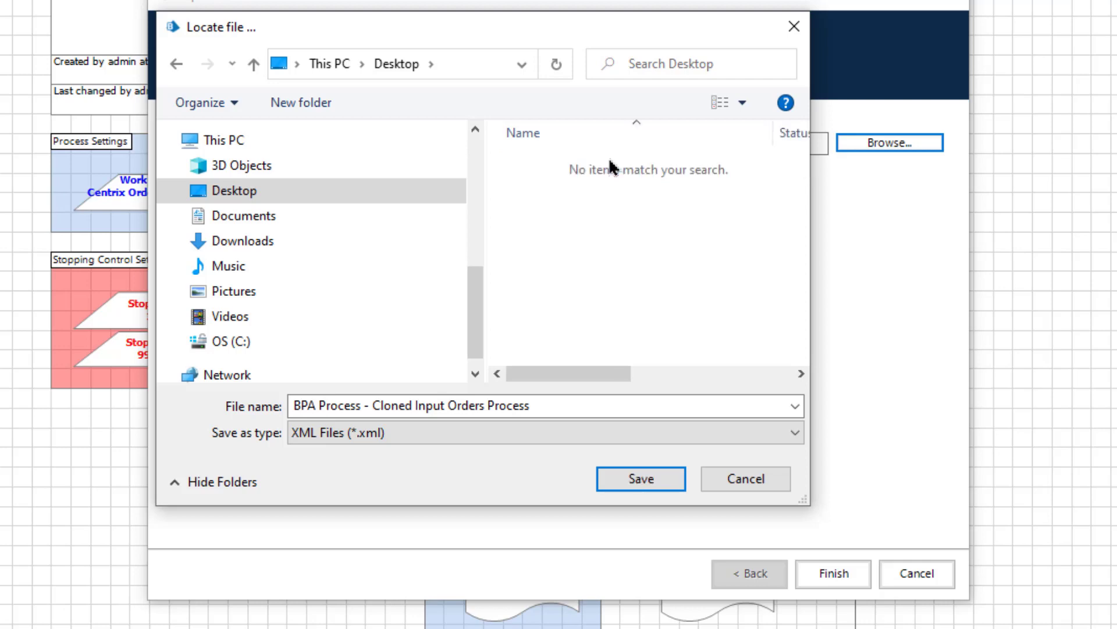
click(640, 478)
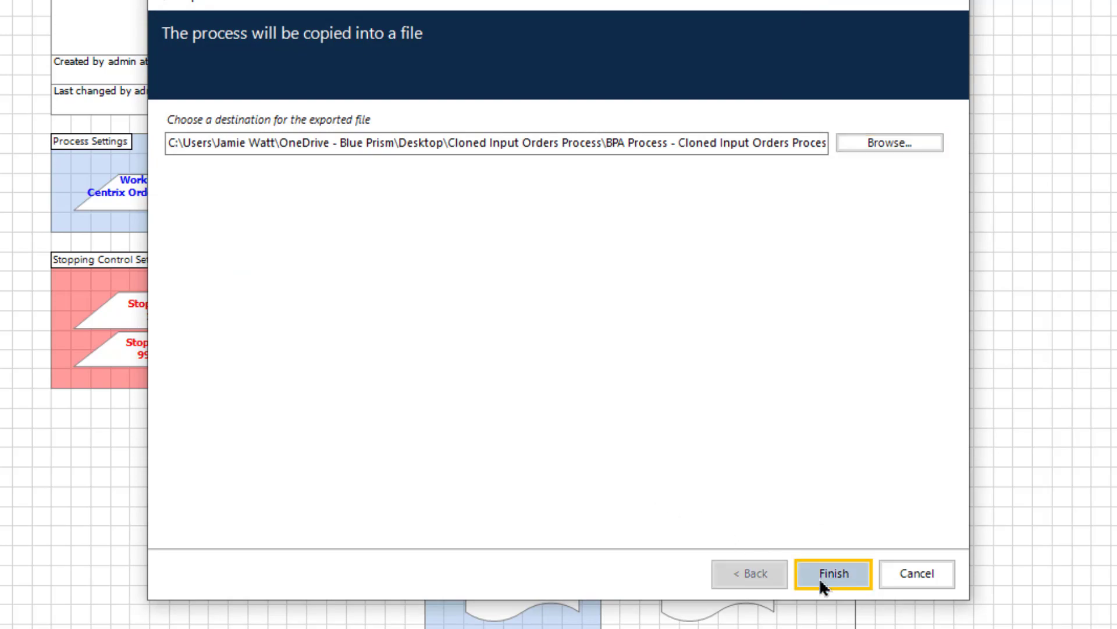
click(832, 572)
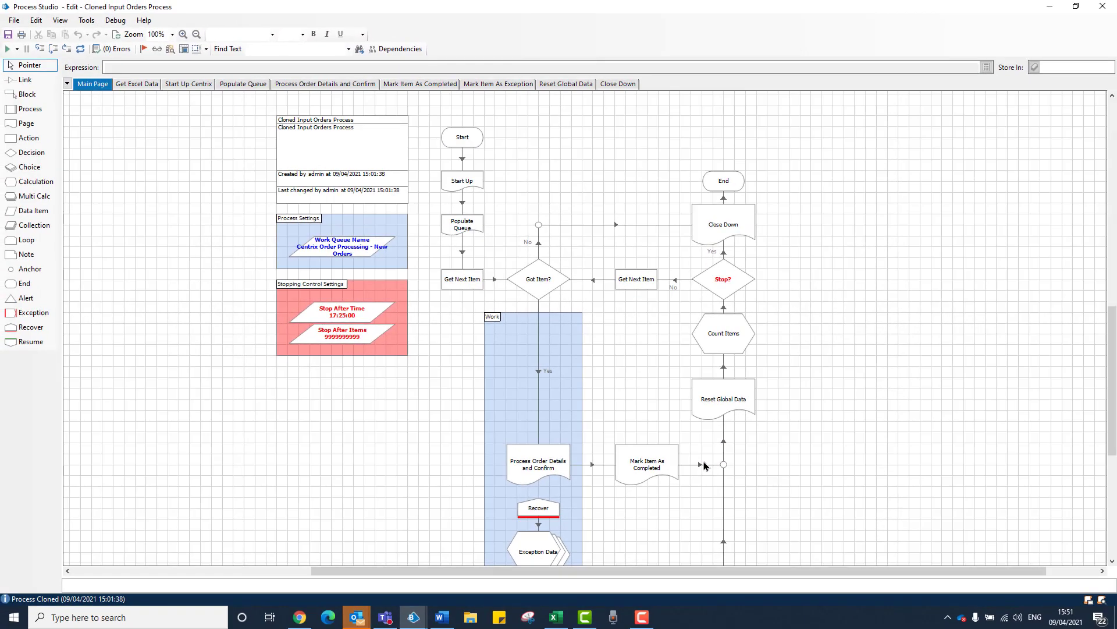
mouse_move(735, 430)
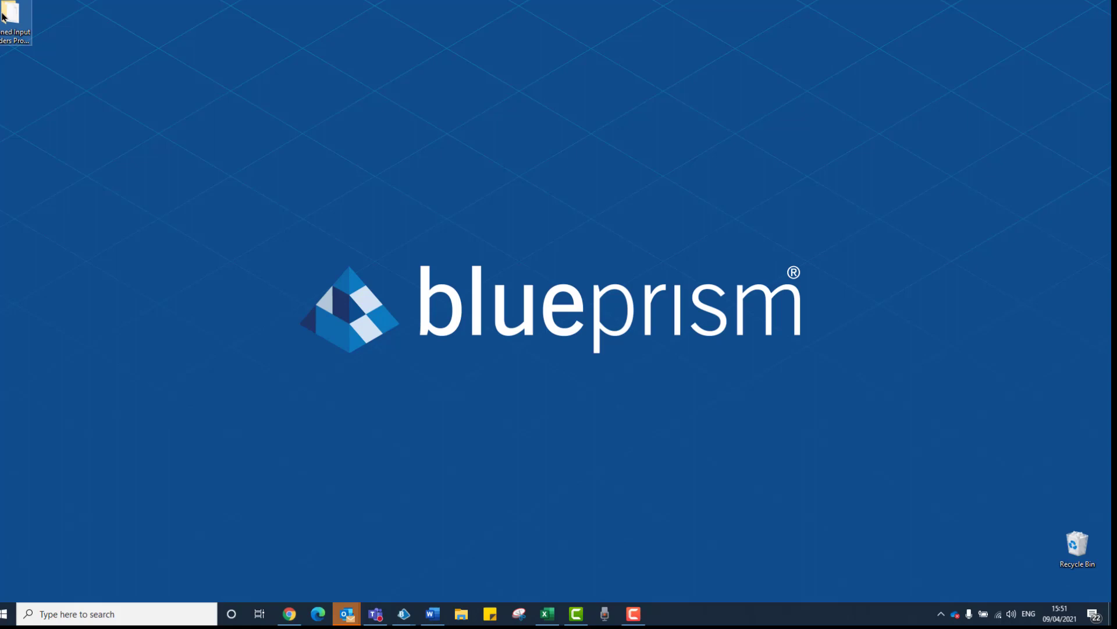
Step: Check the exported folder on the Desktop, leaving the Studio process list showing
double_click(15, 21)
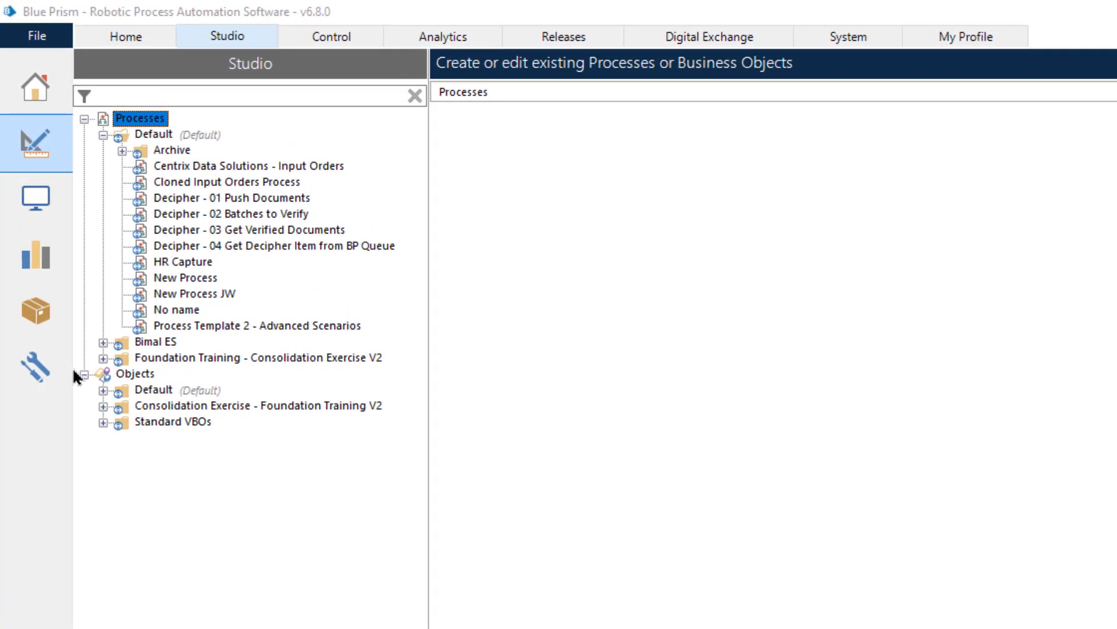
Step: In the Import wizard, choose the Cloned Input Orders Process XML from its Desktop folder
click(36, 36)
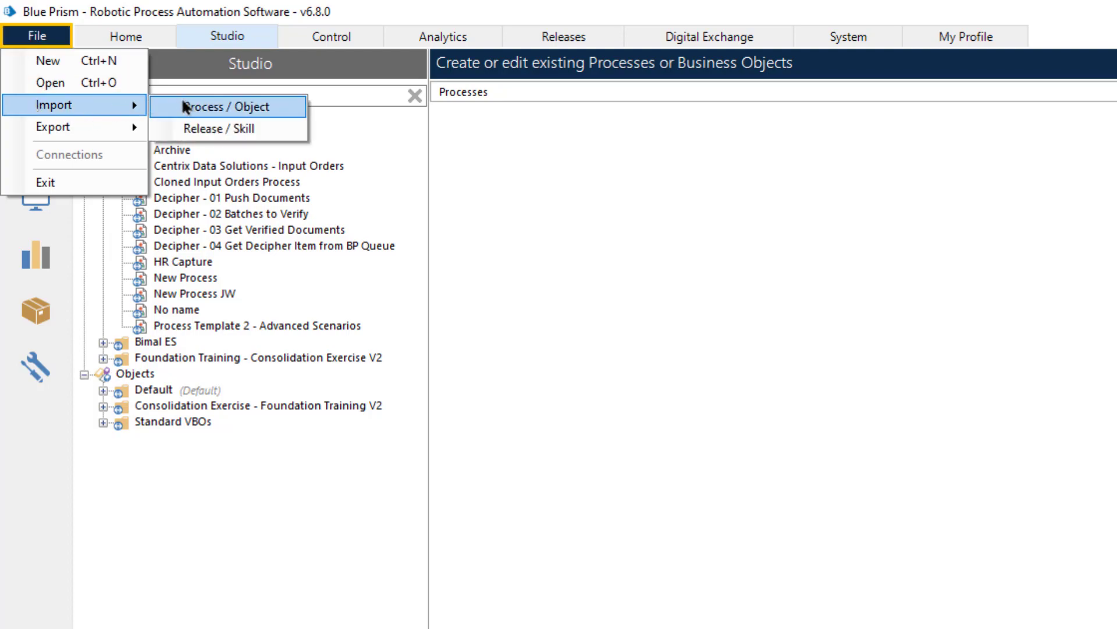
click(228, 108)
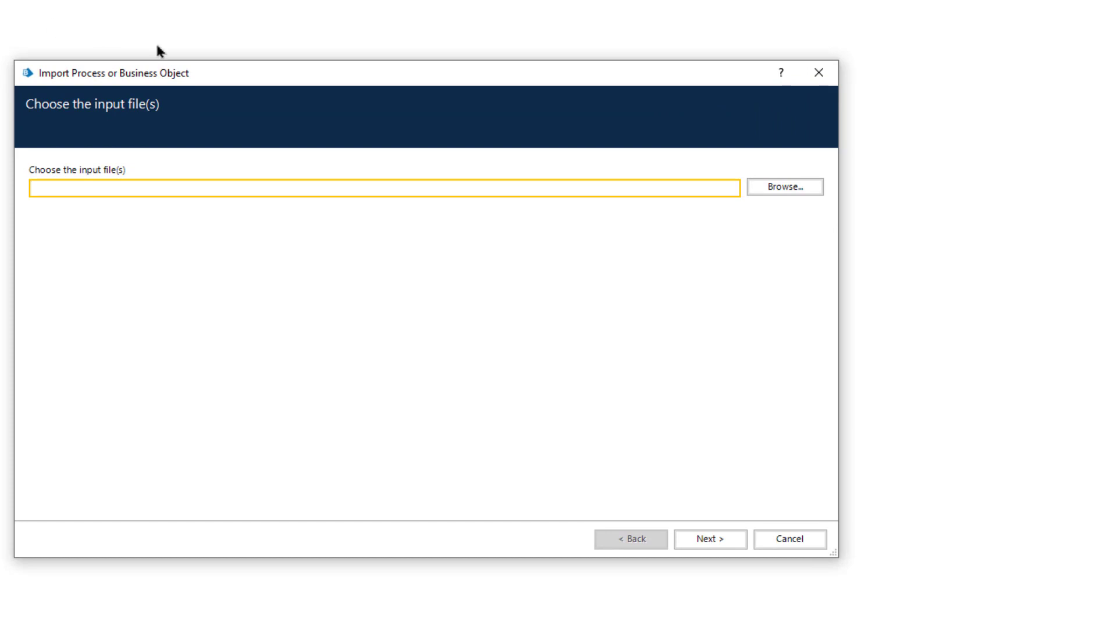
click(784, 186)
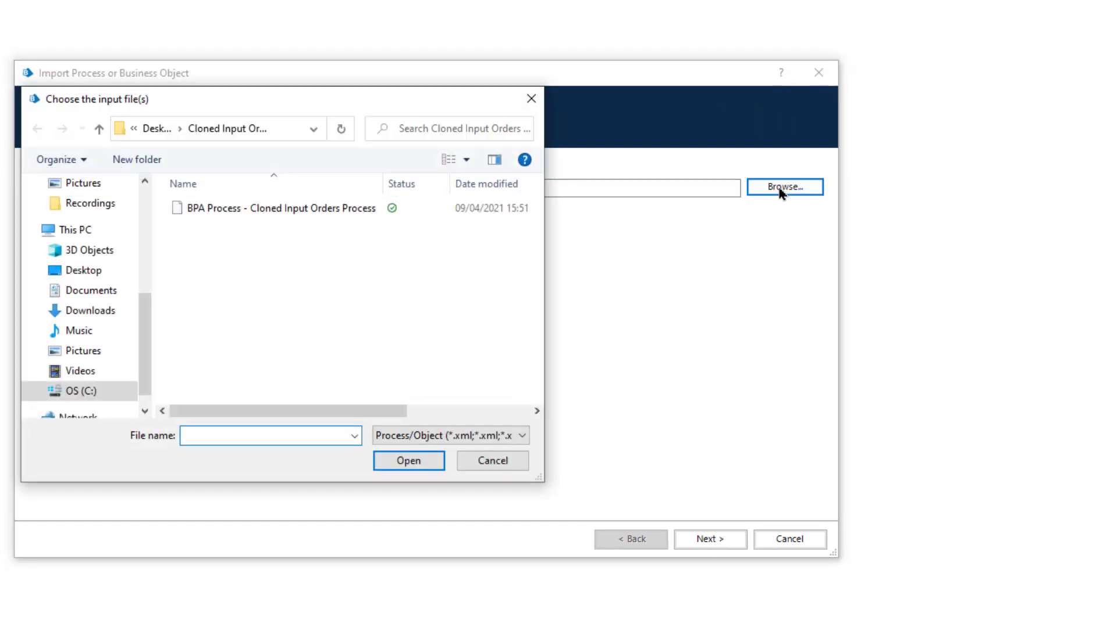
click(83, 269)
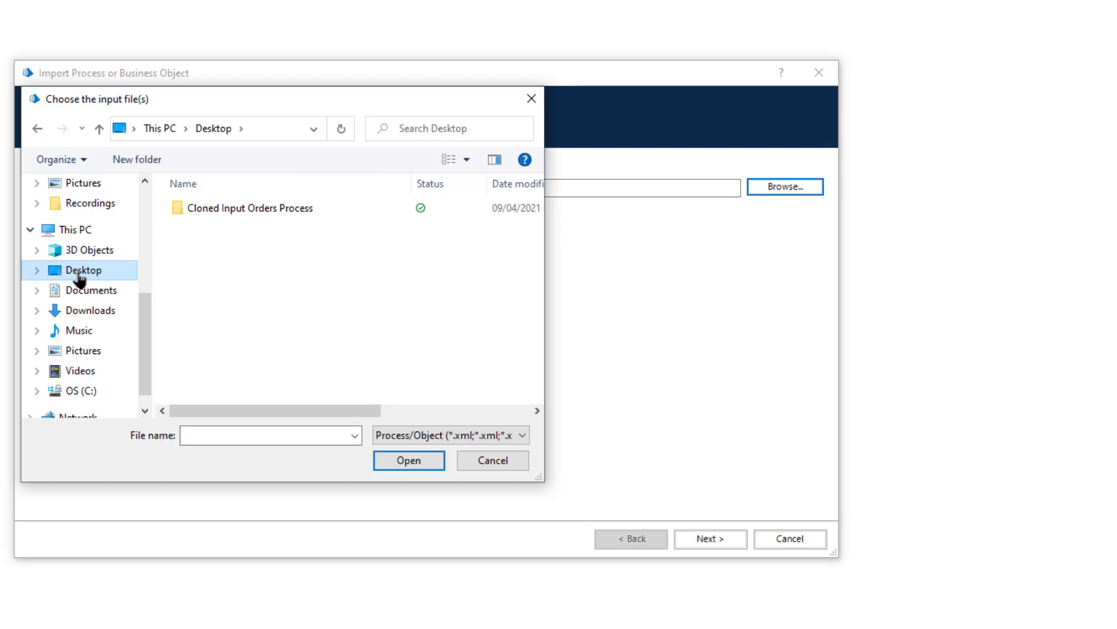
double_click(249, 208)
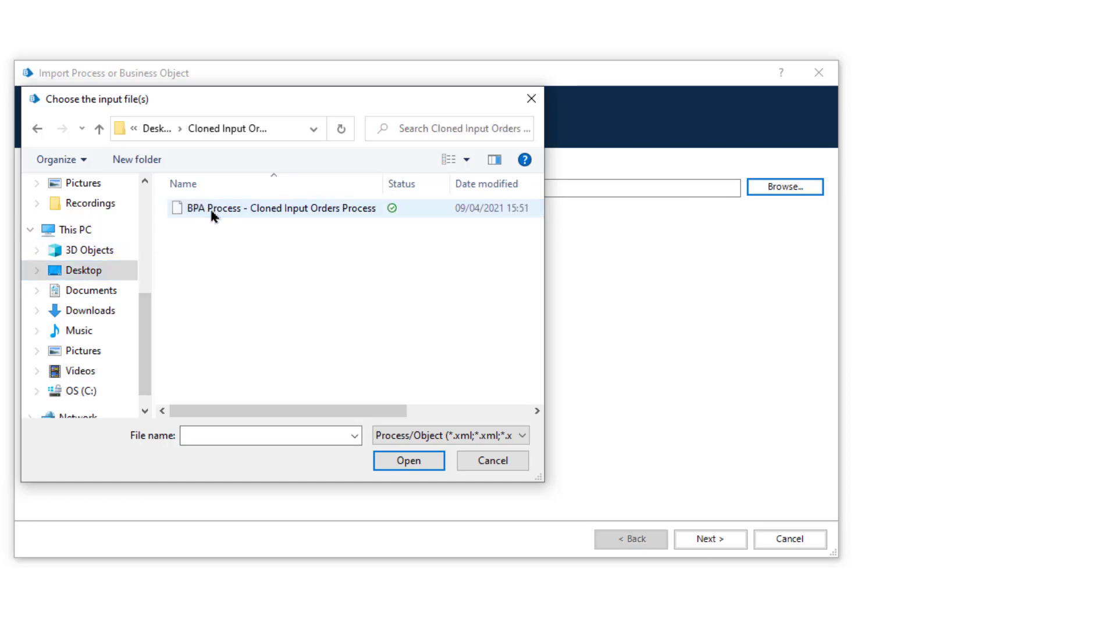
click(278, 207)
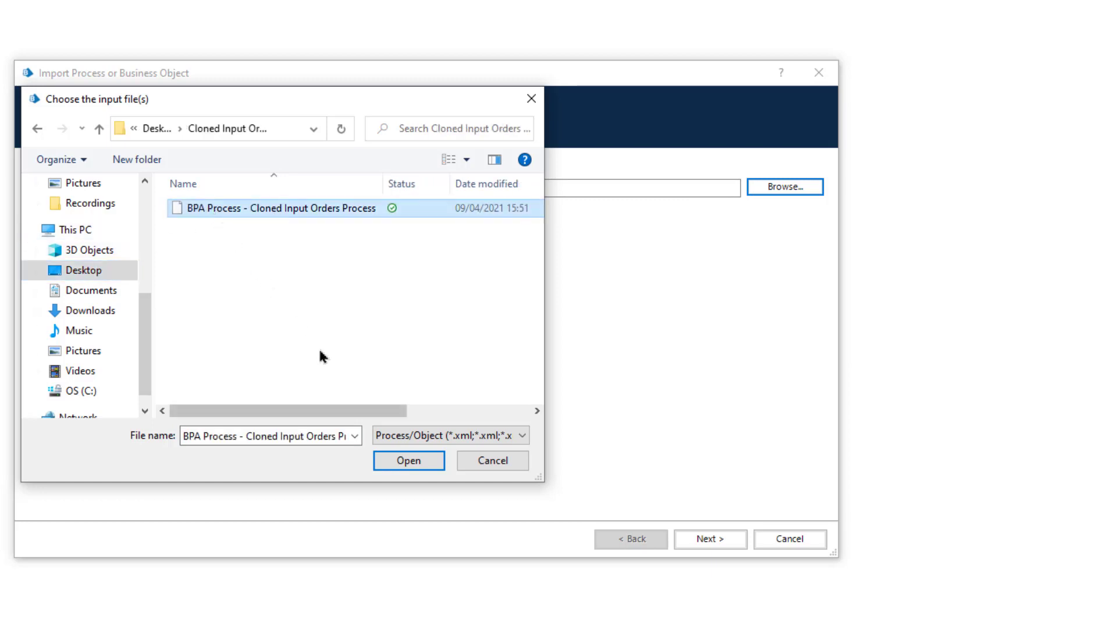
click(409, 460)
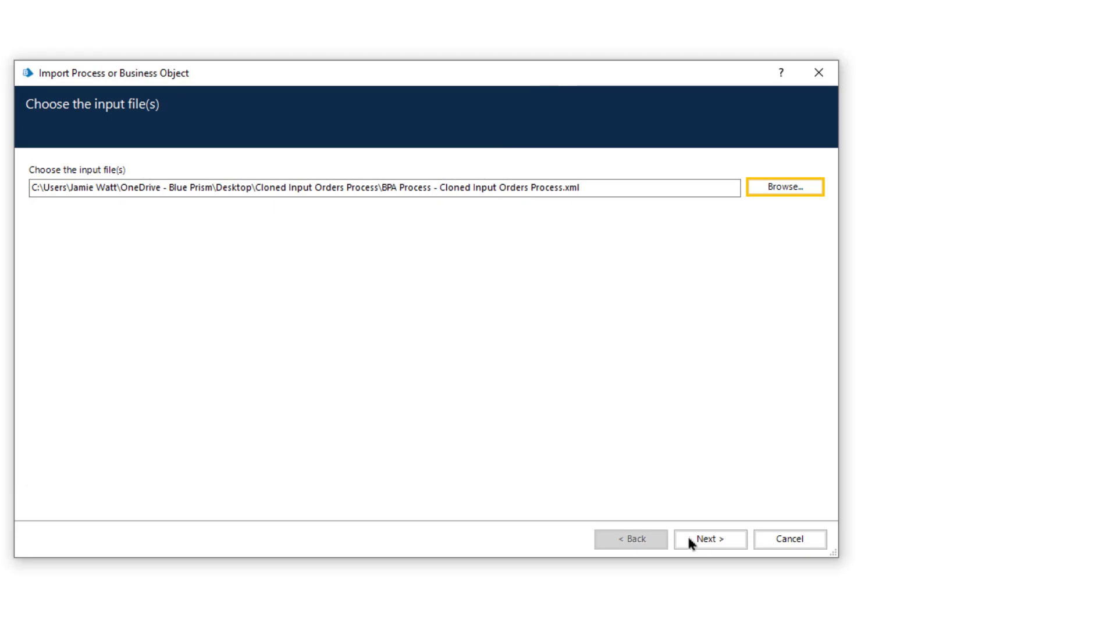
Step: Resolve the conflict by assigning a new ID and renaming the process 'Input Orders v2'
click(709, 538)
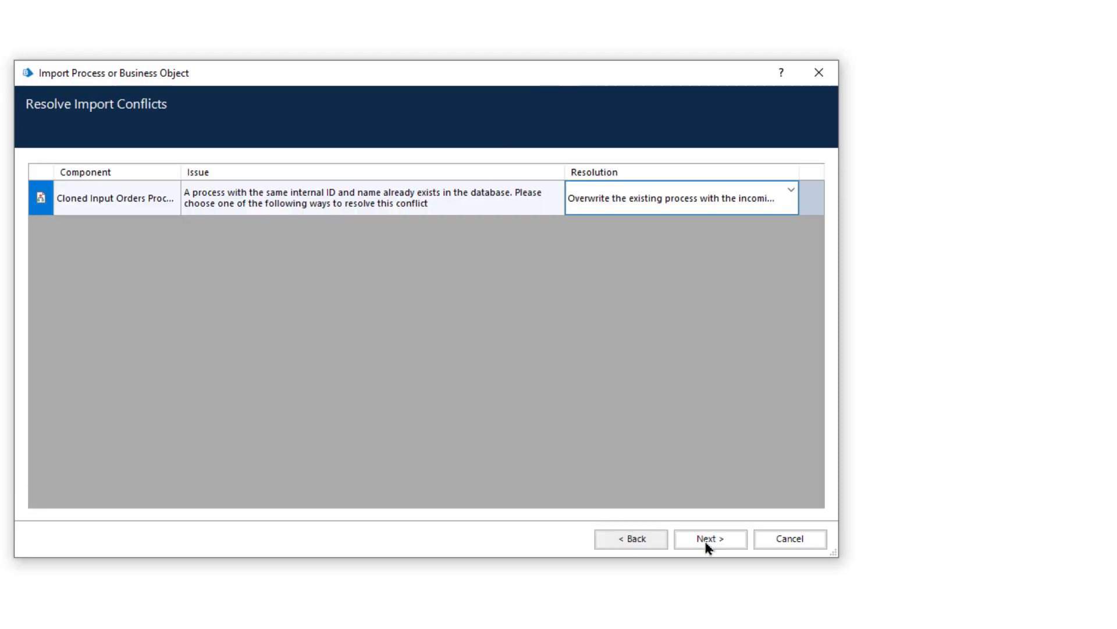
mouse_move(736, 435)
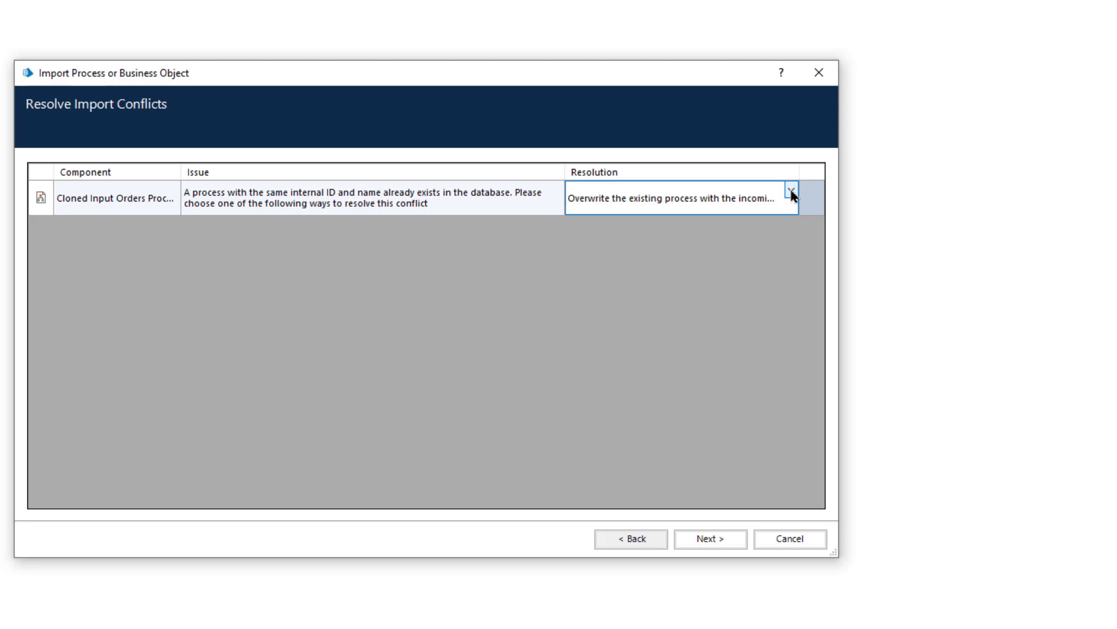
click(790, 194)
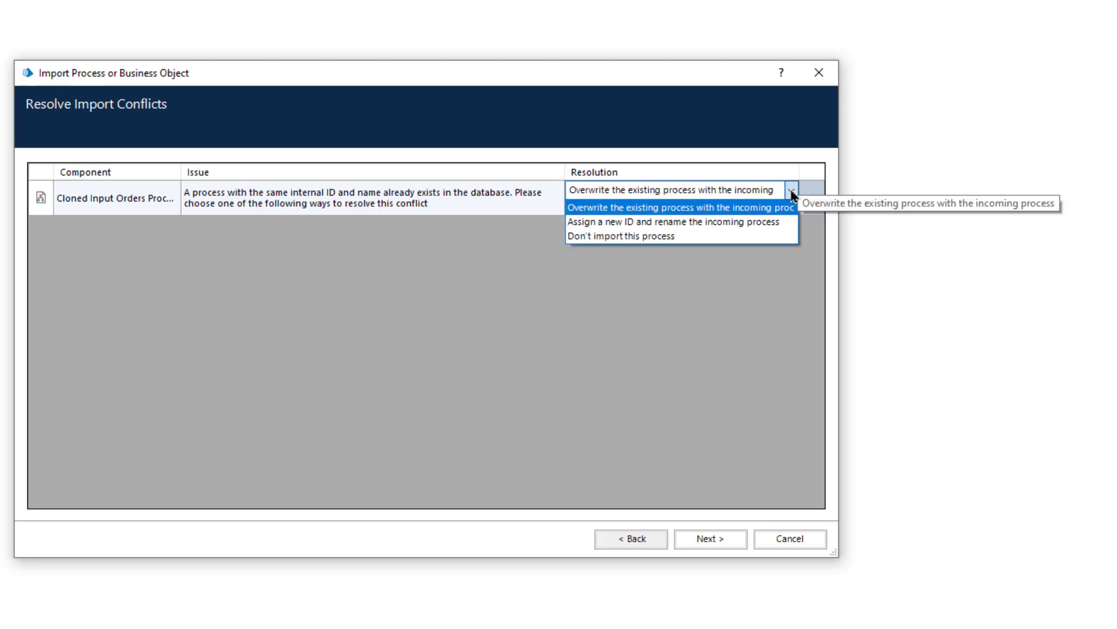
mouse_move(671, 221)
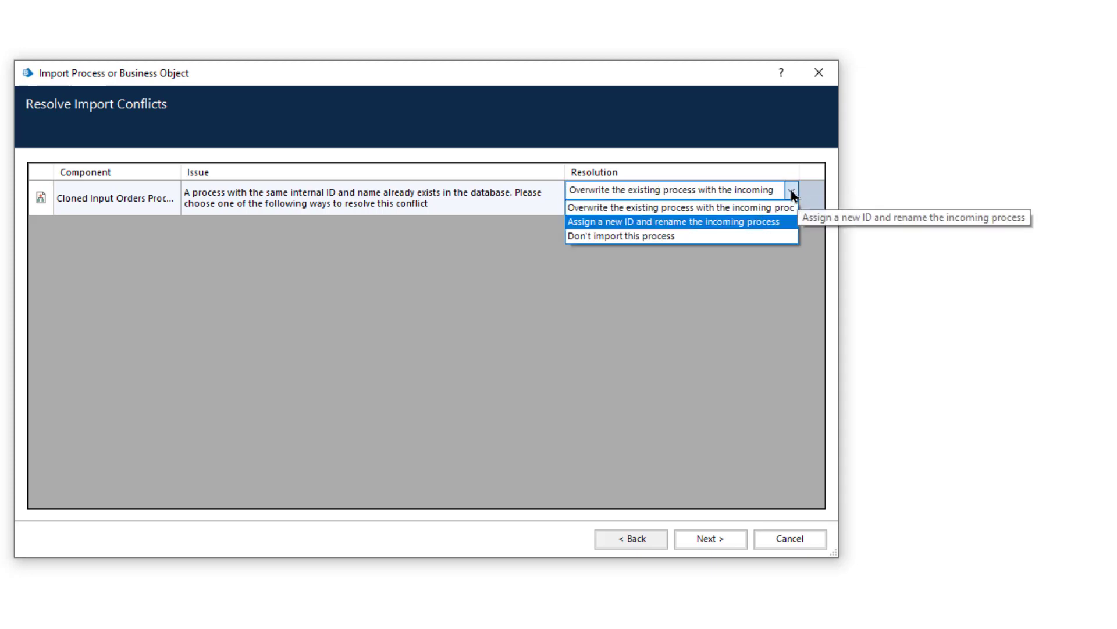
mouse_move(641, 235)
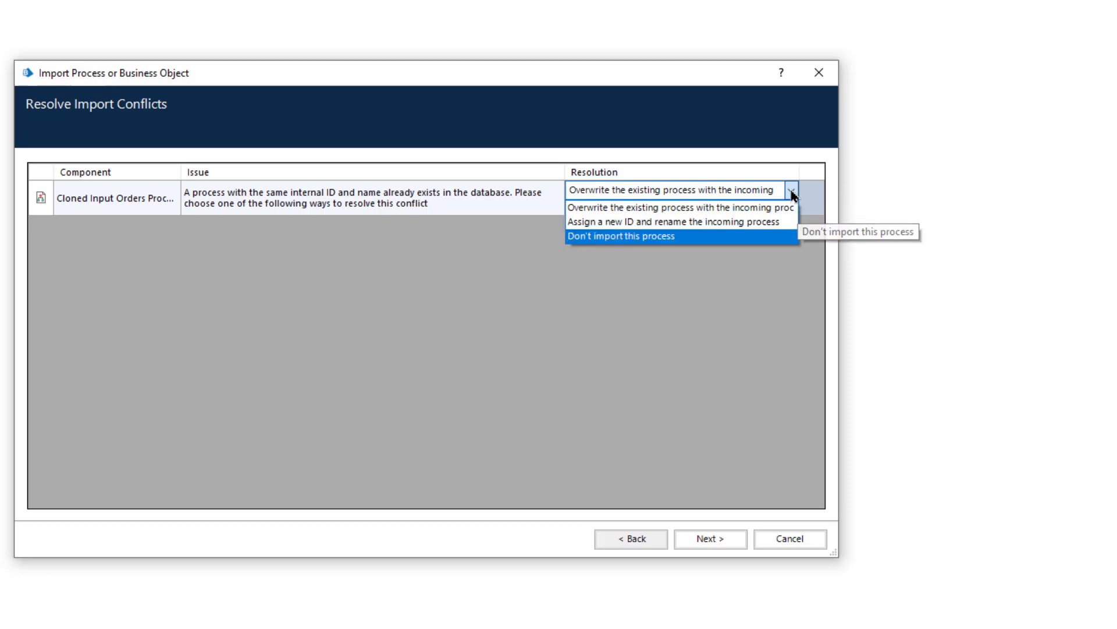
mouse_move(756, 208)
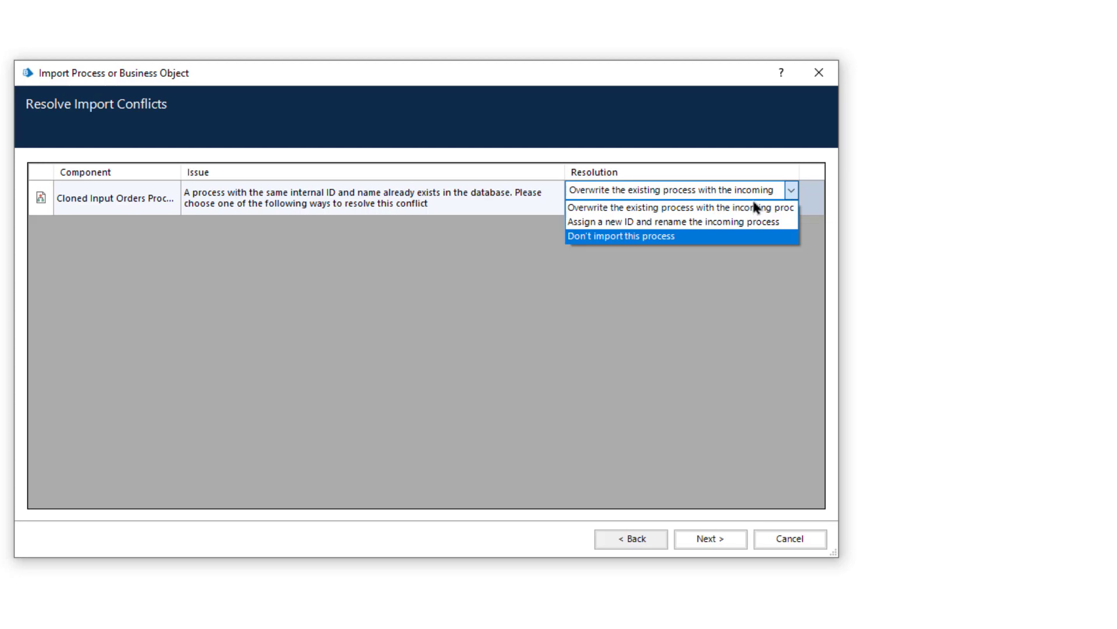
click(679, 221)
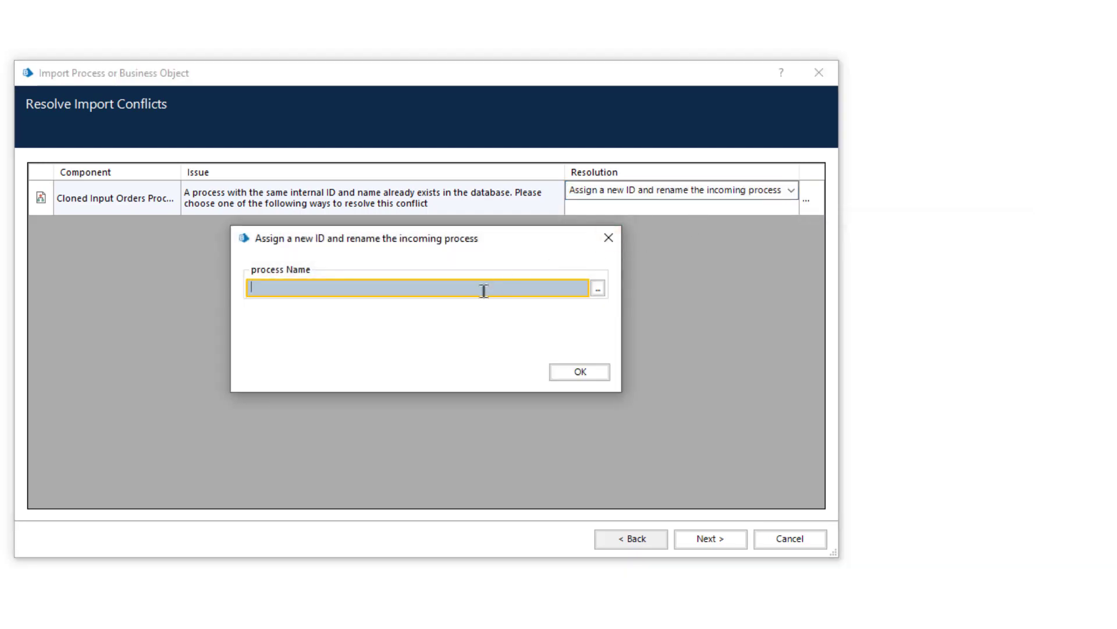
text(Input Orders v2)
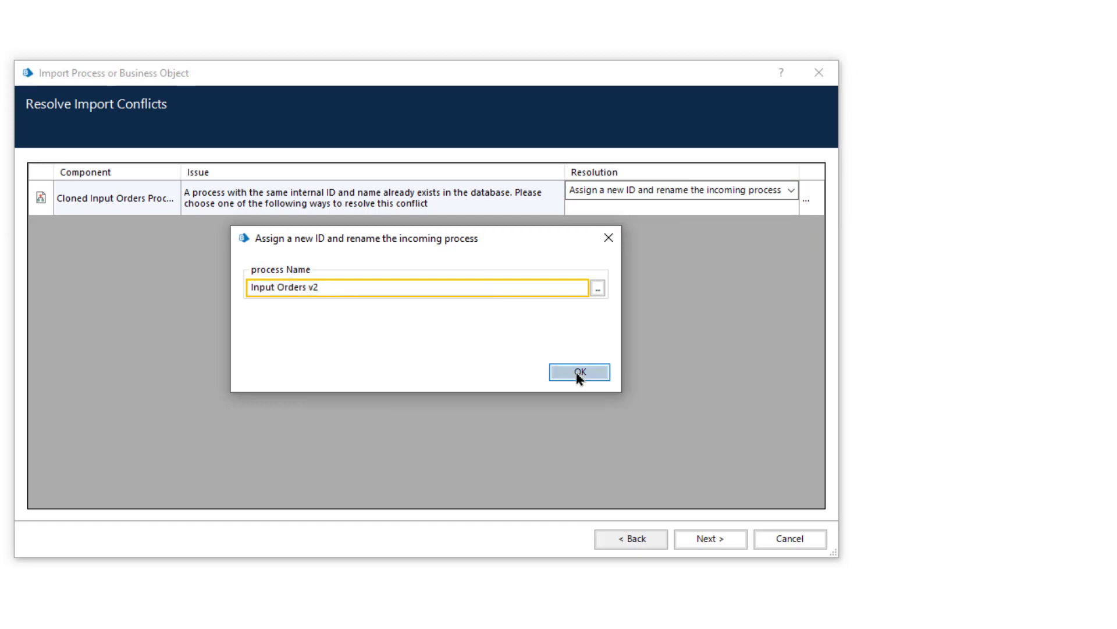
click(578, 372)
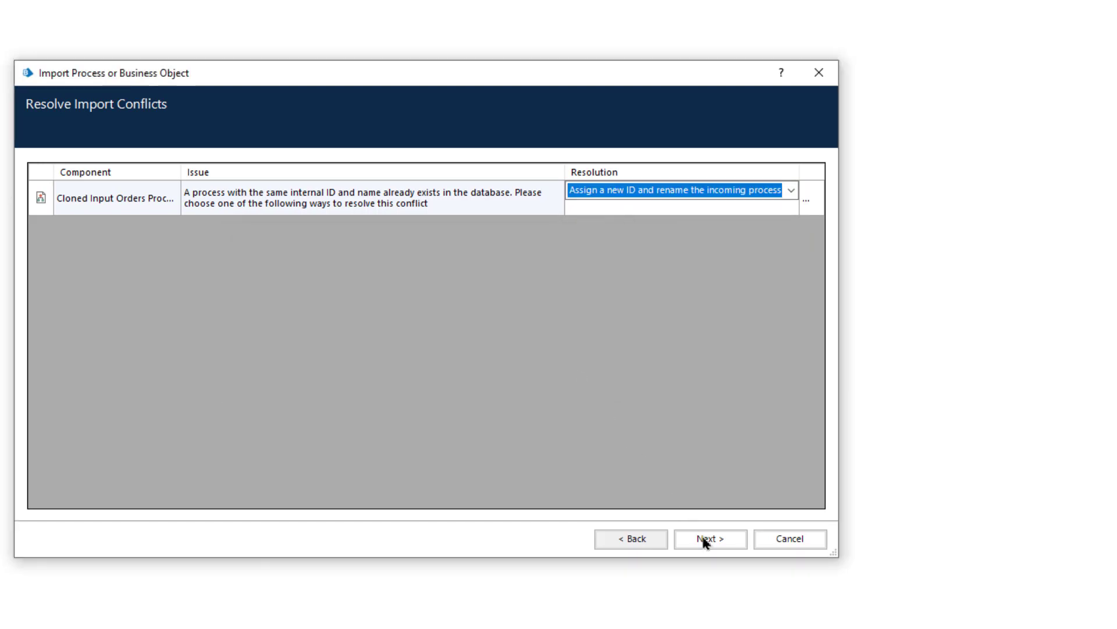
Step: Run the import through logging and report pages, then view Input Orders v2 in Default
click(708, 538)
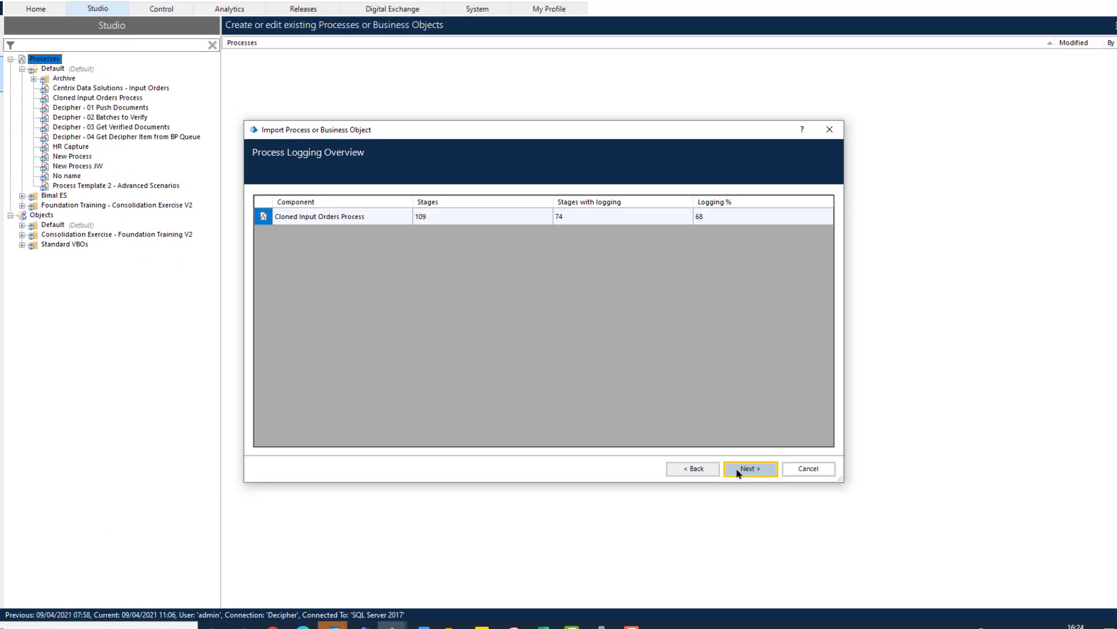
click(750, 468)
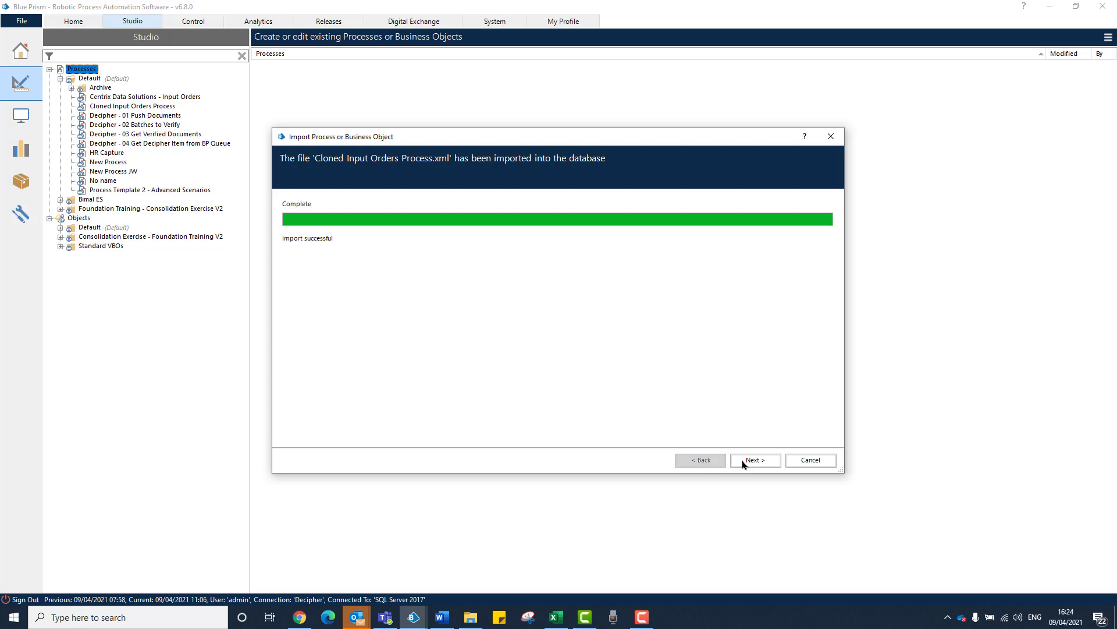
click(754, 460)
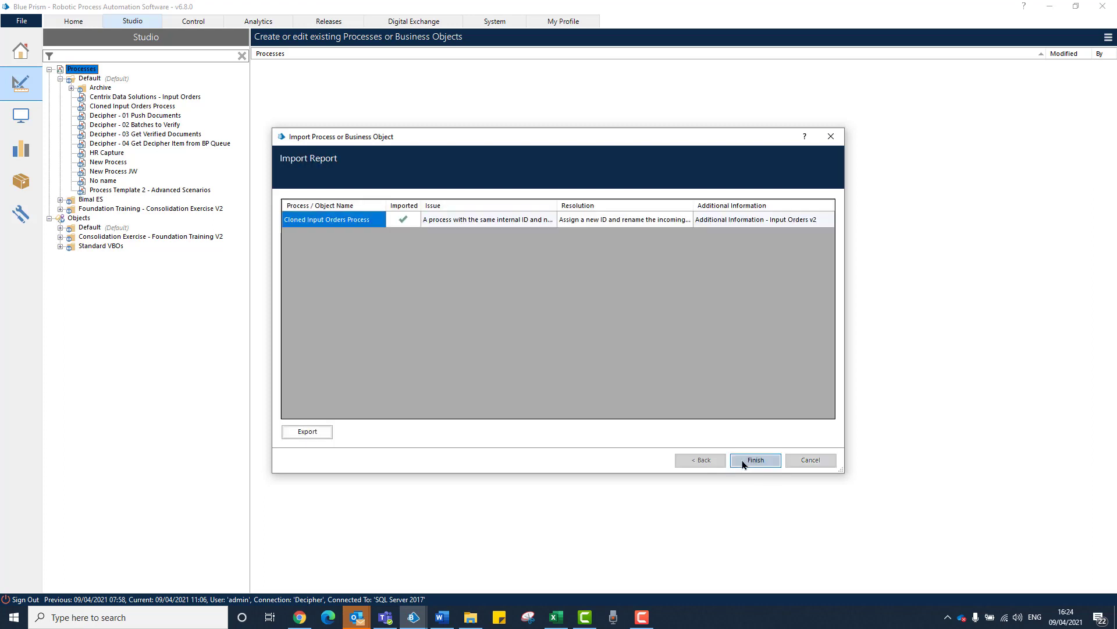
click(755, 460)
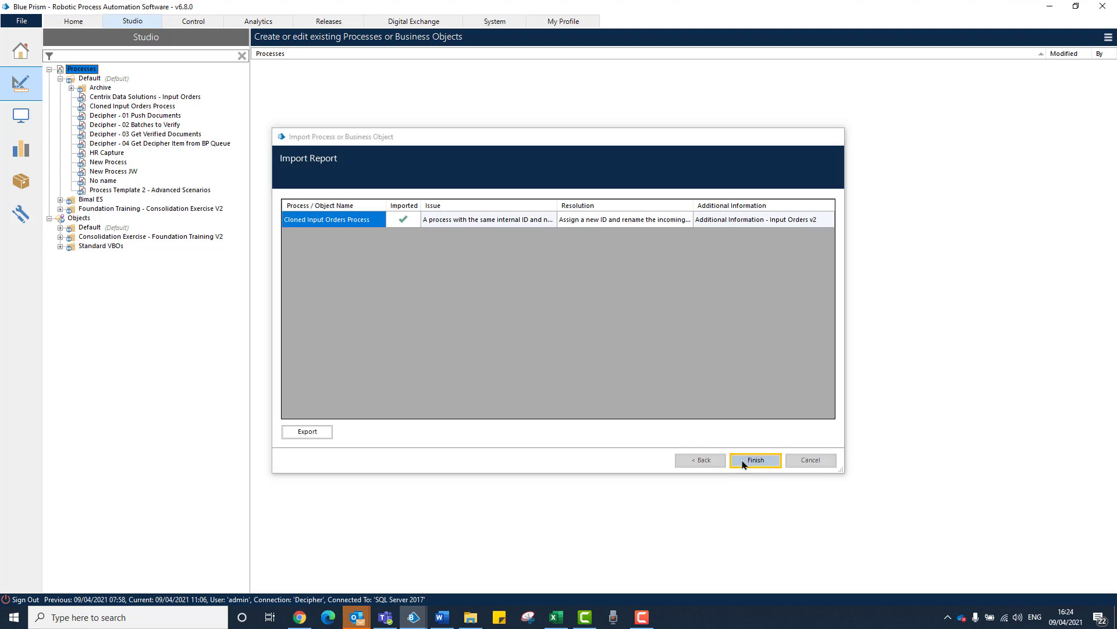
click(755, 460)
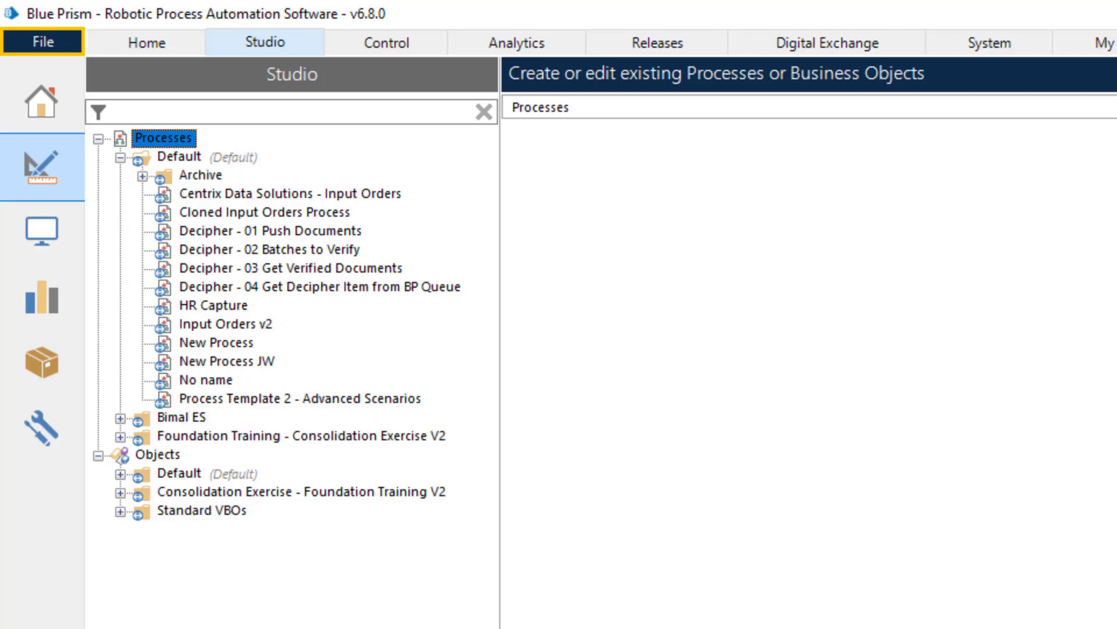
click(225, 323)
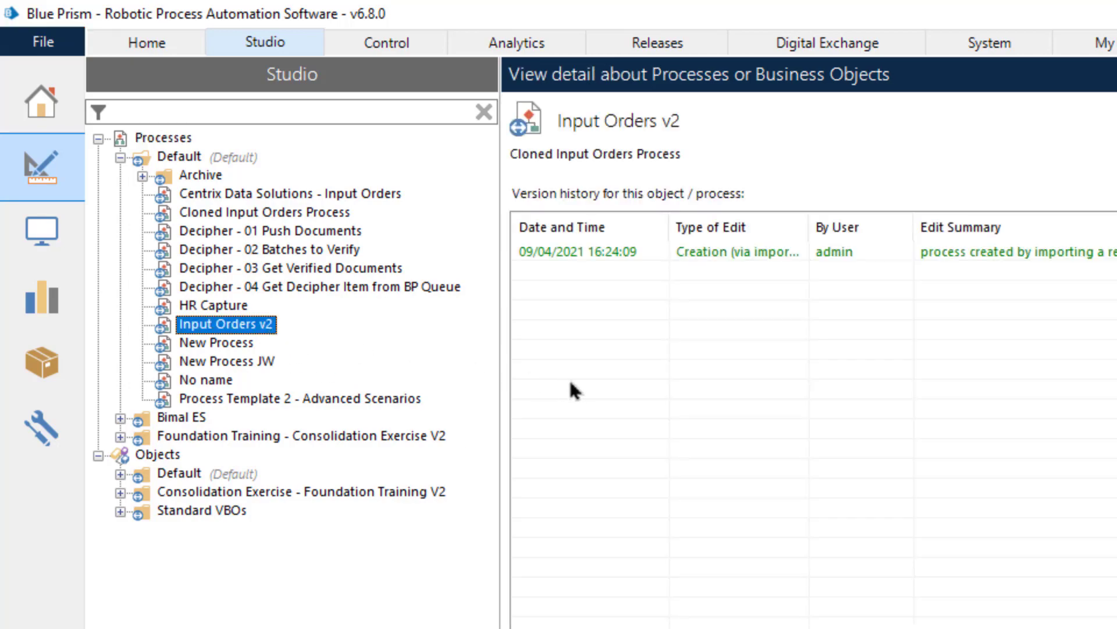